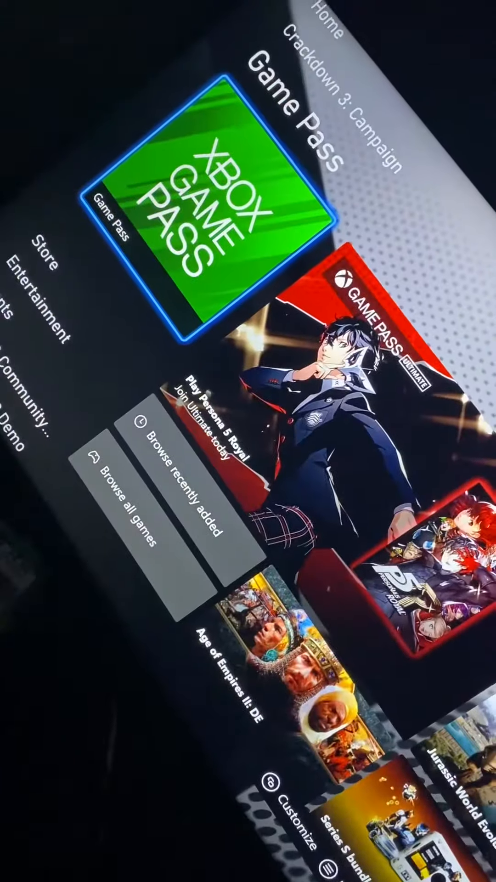
pyautogui.hscroll(-3)
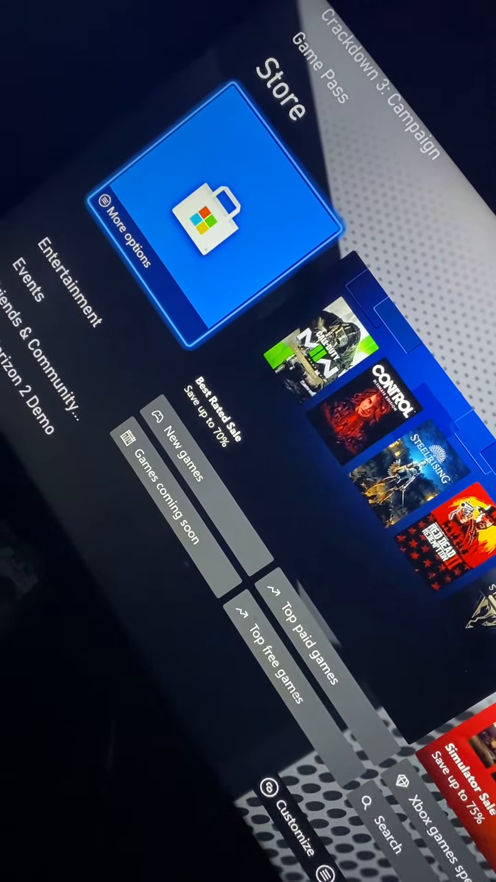